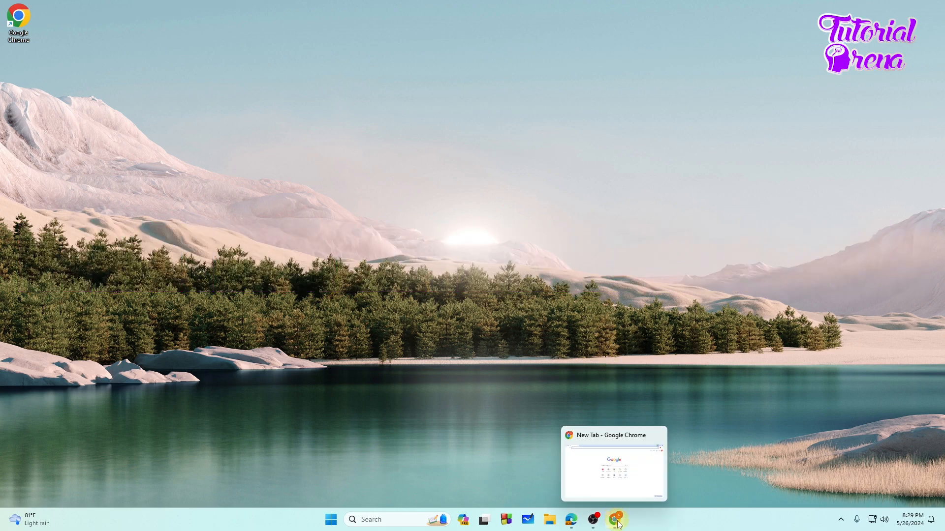
# Step: Bring the Chrome new-tab window forward and show its three-dot main menu
pyautogui.click(614, 520)
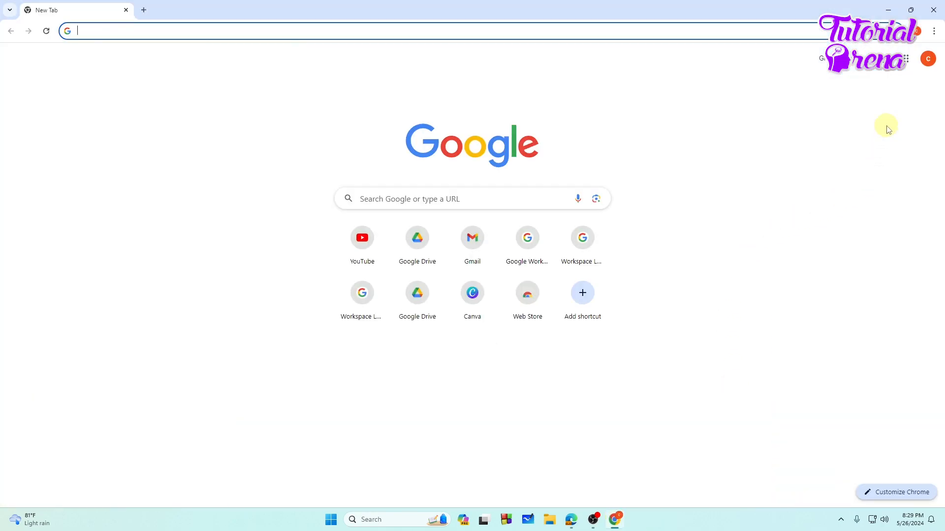
pyautogui.moveTo(935, 31)
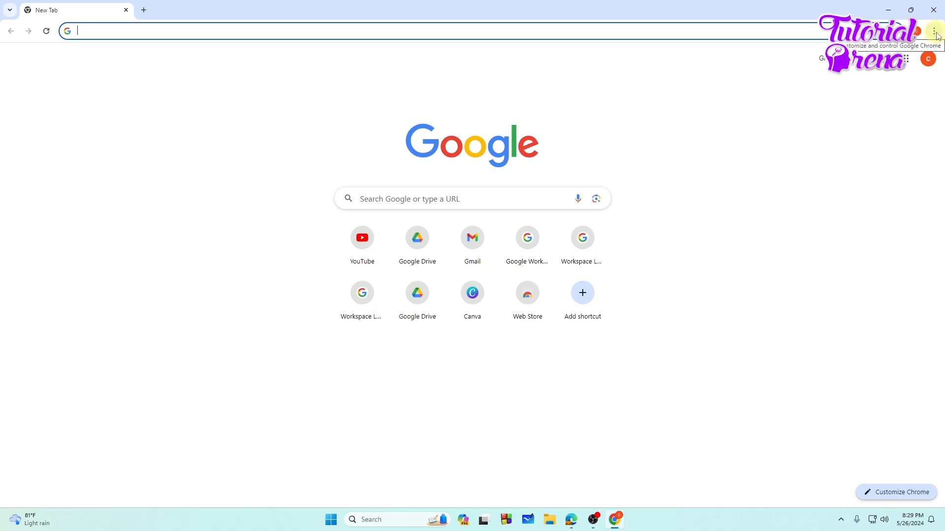
pyautogui.click(936, 31)
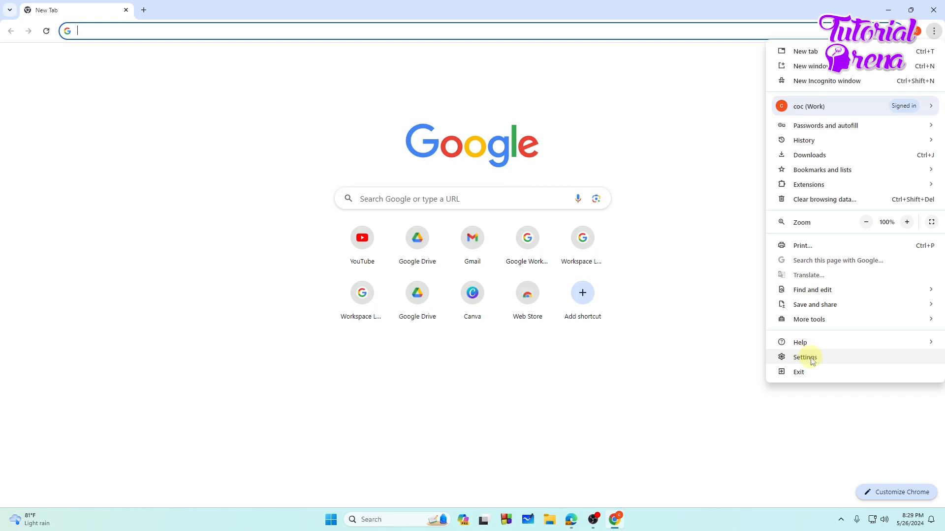
# Step: Go to Chrome Settings and reach Privacy and security
pyautogui.click(806, 357)
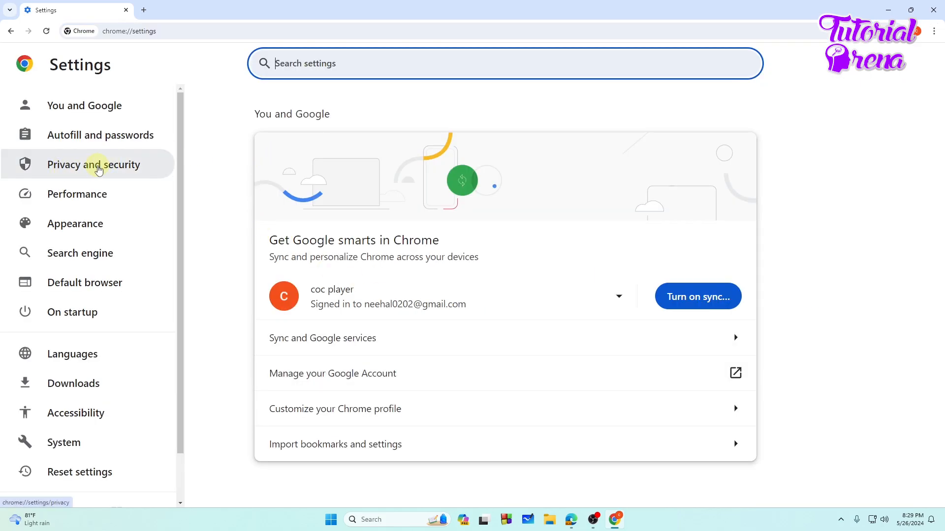
pyautogui.moveTo(157, 174)
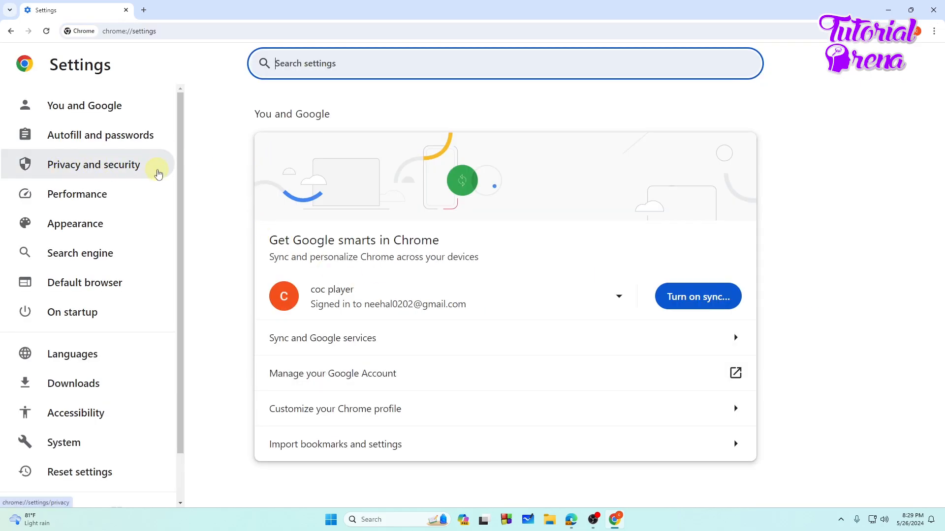
pyautogui.click(94, 164)
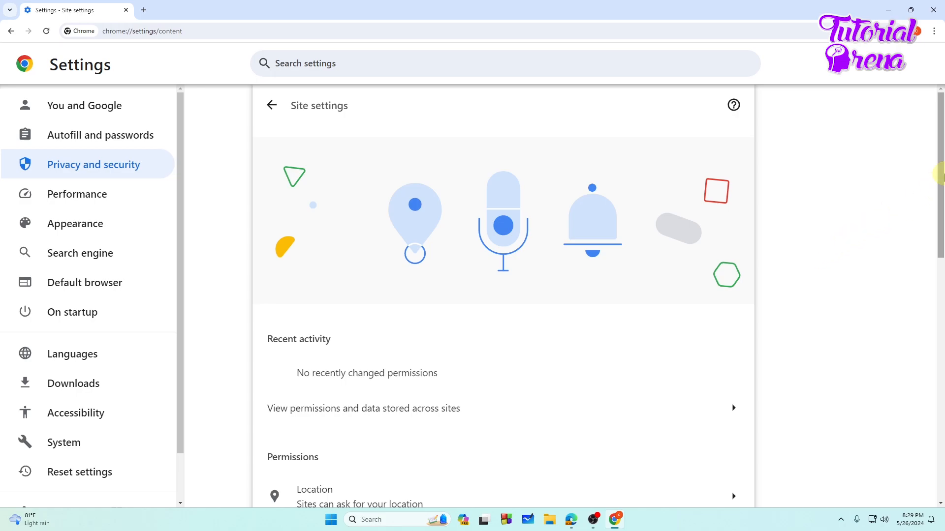
# Step: Scroll Site settings down to the Content section with Pop-ups and redirects
pyautogui.scroll(-3)
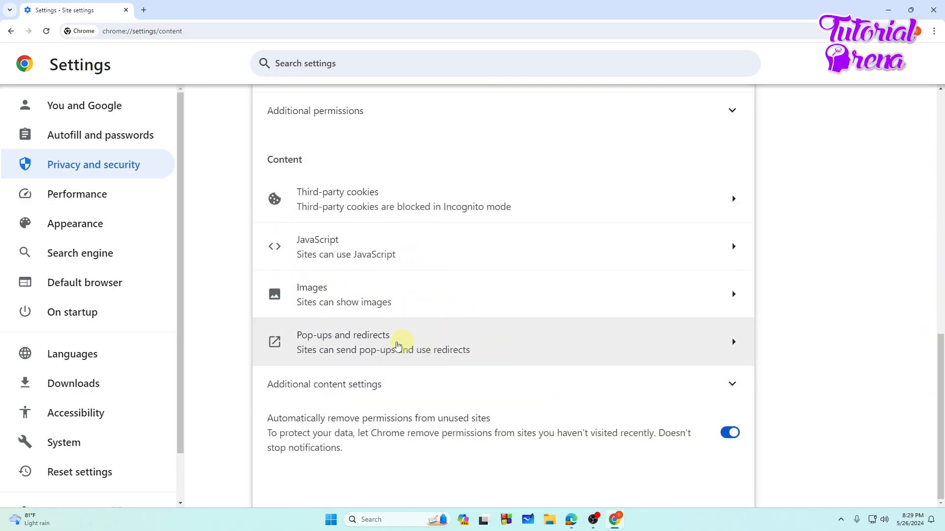
pyautogui.moveTo(437, 343)
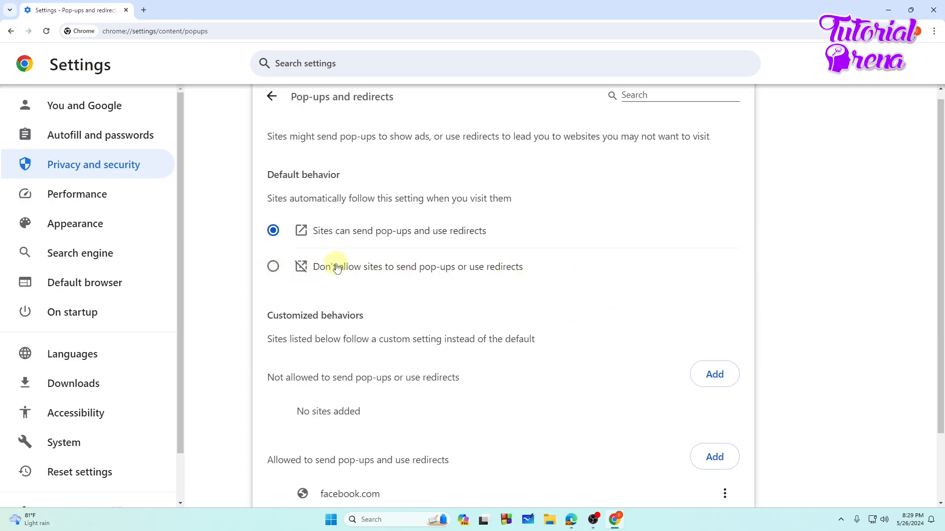
pyautogui.moveTo(371, 271)
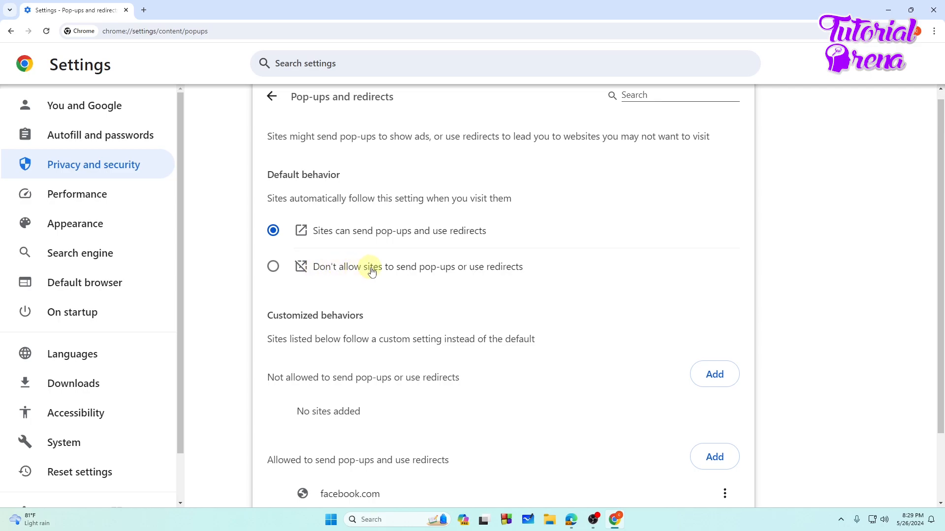
pyautogui.moveTo(512, 267)
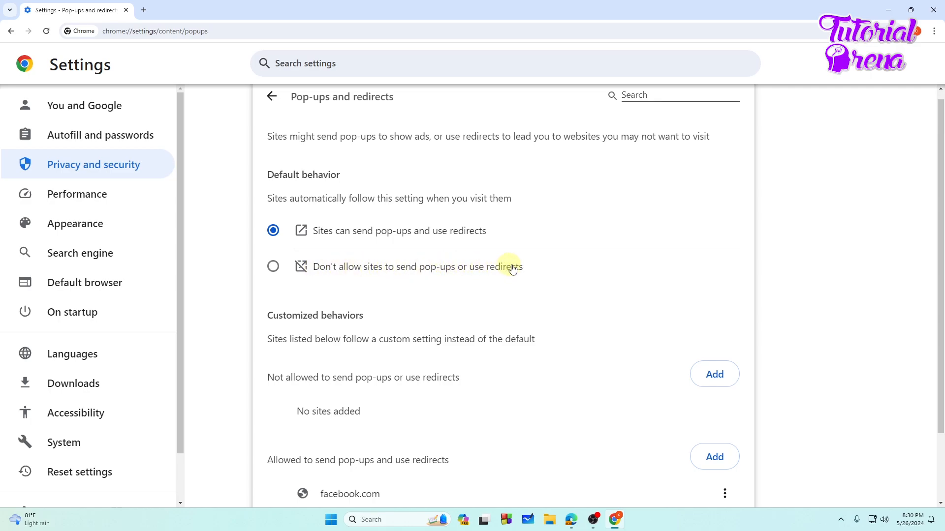
pyautogui.moveTo(261, 281)
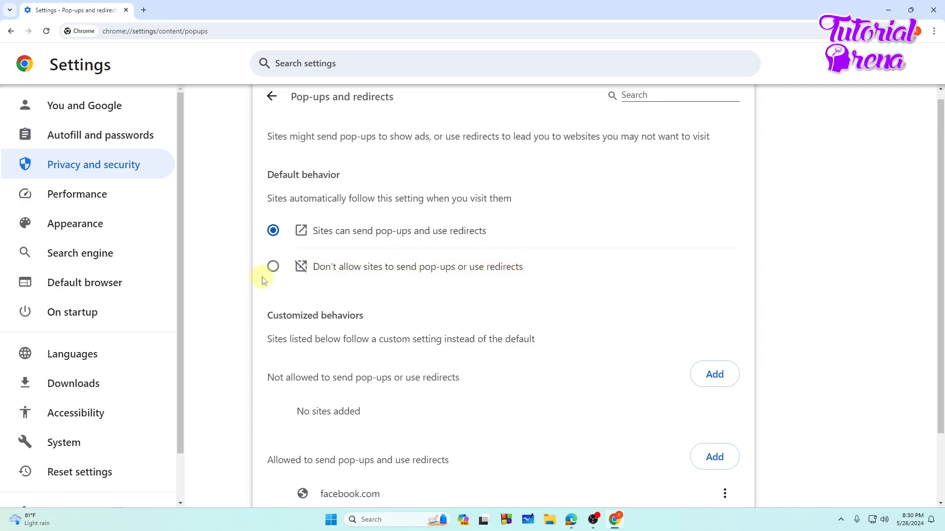
# Step: Set the default to 'Don't allow sites to send pop-ups or use redirects'
pyautogui.click(272, 266)
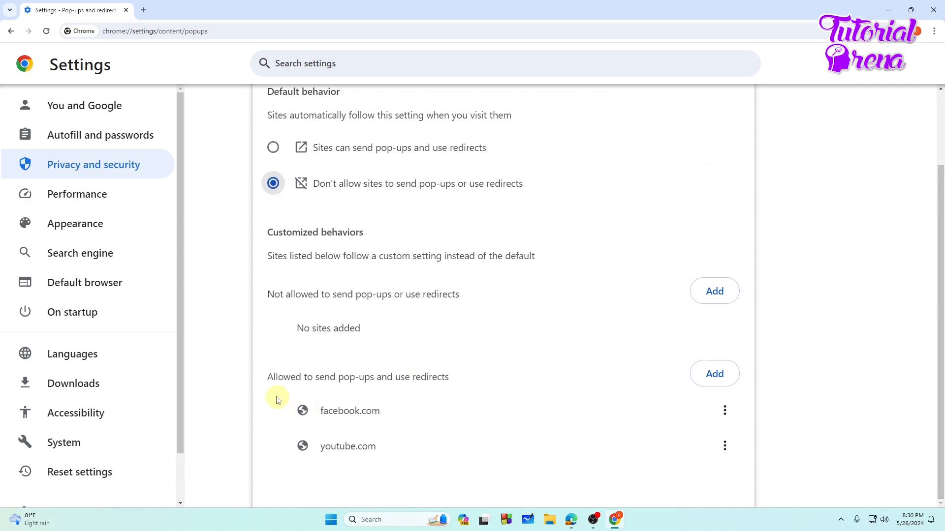
pyautogui.moveTo(384, 371)
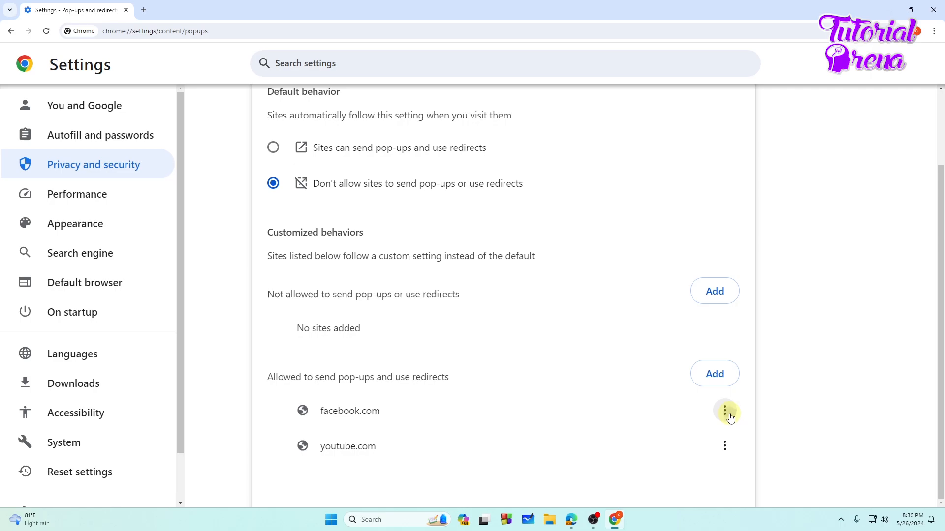
# Step: Remove facebook.com from the allowed sites, then show youtube.com's options
pyautogui.click(725, 411)
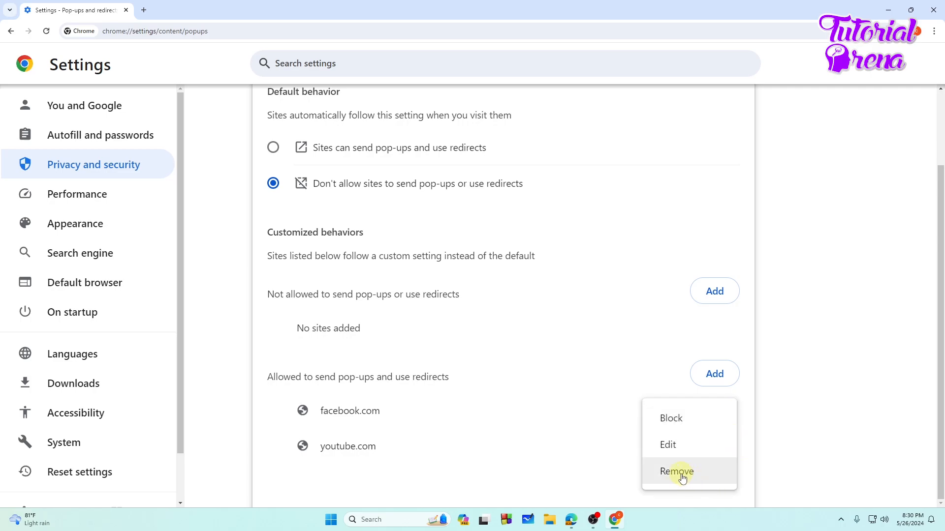
pyautogui.click(675, 471)
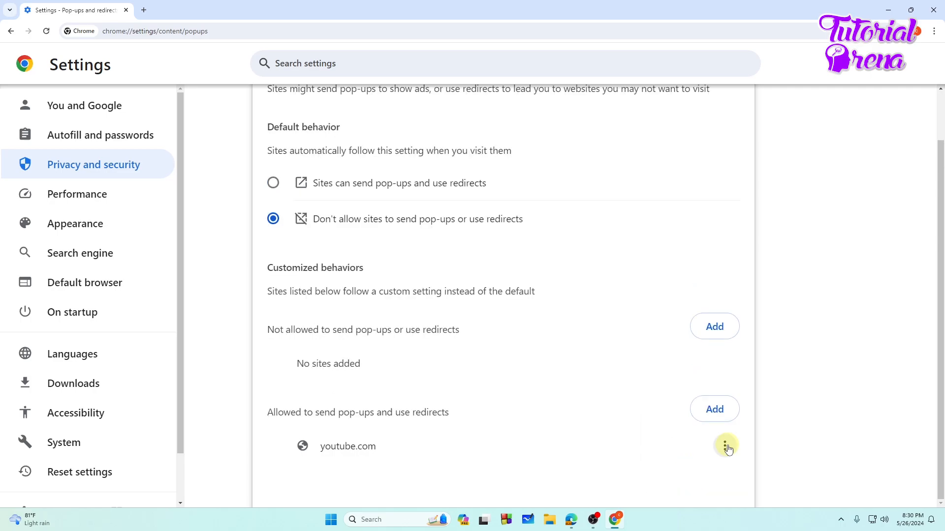
pyautogui.click(726, 446)
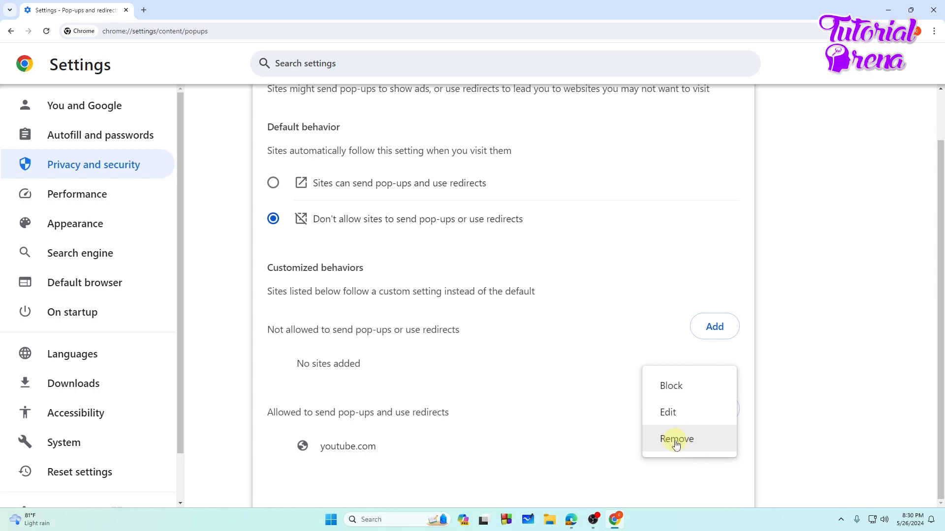